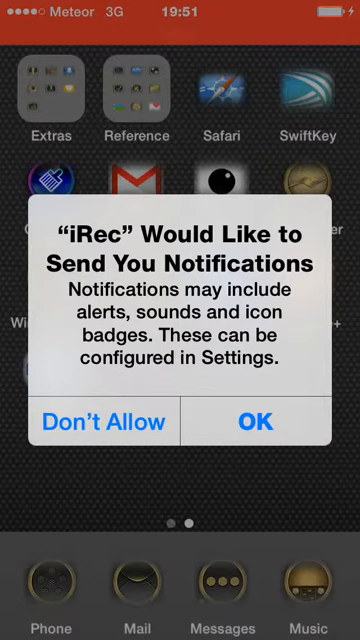
Answer the iRec notification prompt and swipe to the home page holding Settings.
{"action": "left_click", "coordinate": [252, 420]}
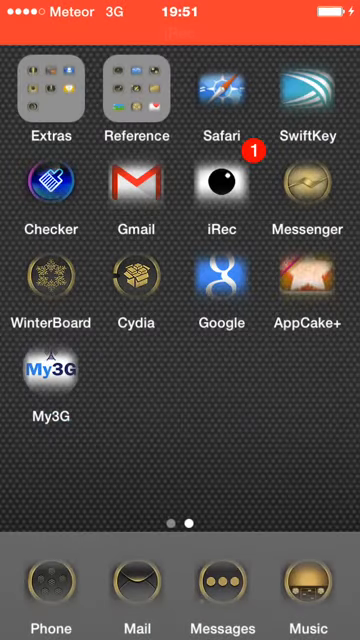
{"action": "scroll", "scroll_direction": "left", "scroll_amount": 3}
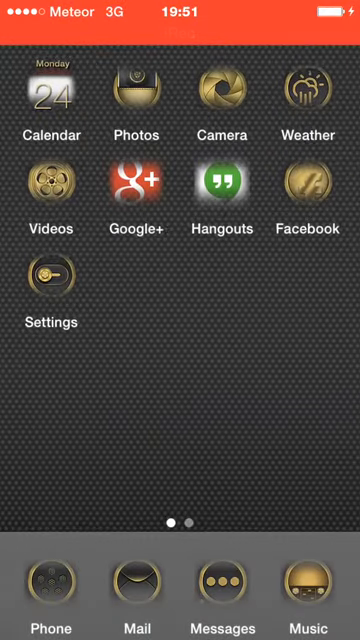
{"action": "scroll", "scroll_direction": "left", "scroll_amount": 3}
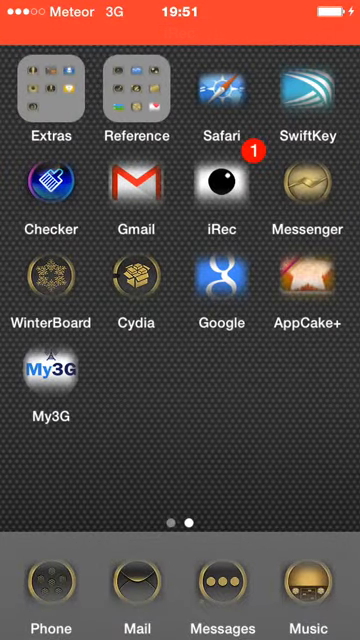
{"action": "scroll", "scroll_direction": "left", "scroll_amount": 3}
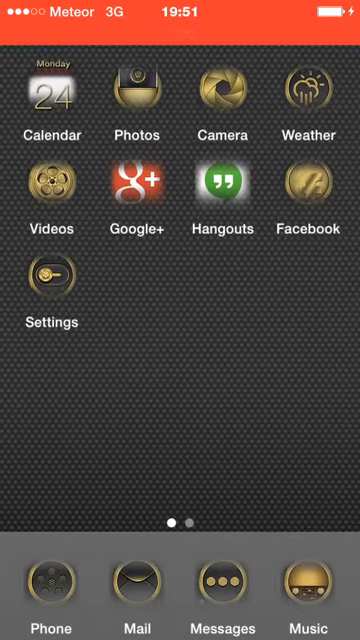
Launch Settings and scroll down to the BootLogo tweak's Boot Animation list.
{"action": "left_click", "coordinate": [42, 272]}
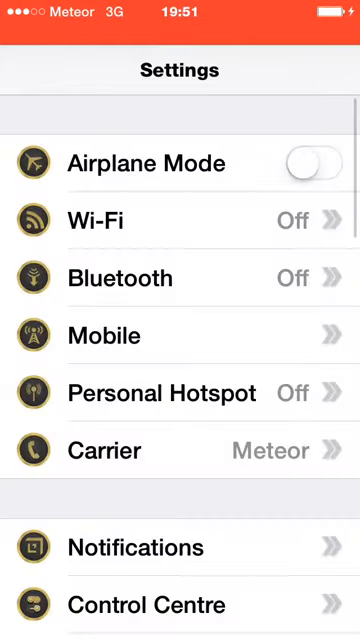
{"action": "scroll", "scroll_direction": "down", "scroll_amount": 3}
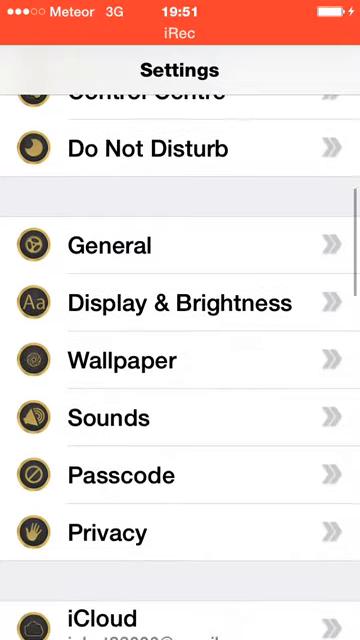
{"action": "scroll", "scroll_direction": "down", "scroll_amount": 3}
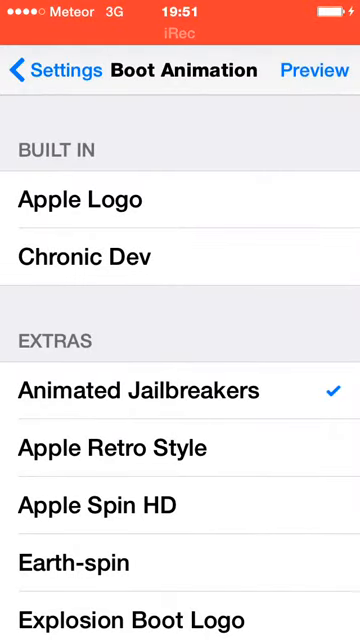
Pick Apple Retro Style then pee on android, preview it, and return to the main Settings list.
{"action": "left_click", "coordinate": [180, 448]}
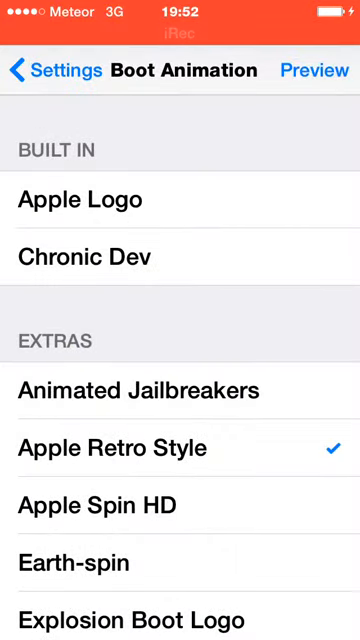
{"action": "scroll", "scroll_direction": "down", "scroll_amount": 3}
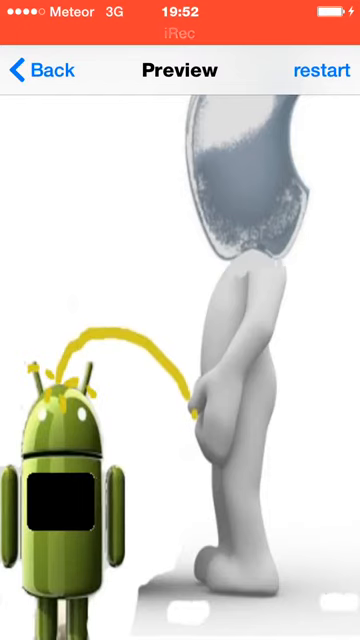
{"action": "left_click", "coordinate": [40, 68]}
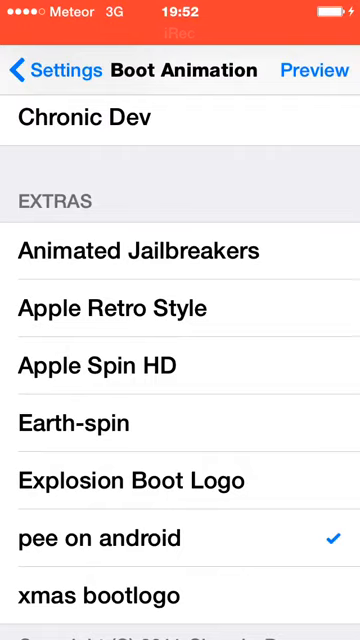
{"action": "left_click", "coordinate": [180, 596]}
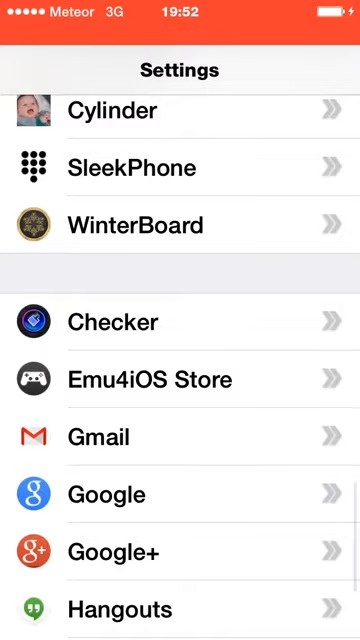
Browse Cylinder's Effects list of page-swipe animations, then back out to Settings for SleekPhone.
{"action": "scroll", "scroll_direction": "down", "scroll_amount": 3}
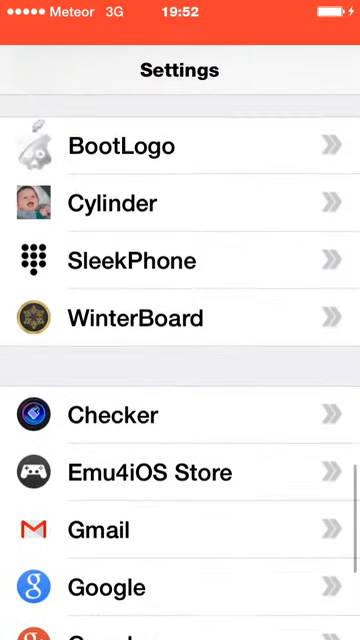
{"action": "scroll", "scroll_direction": "down", "scroll_amount": 3}
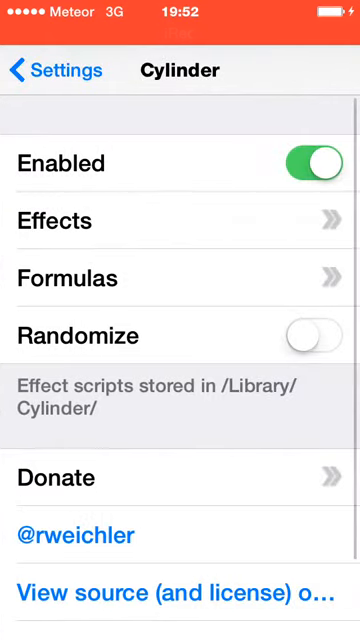
{"action": "left_click", "coordinate": [180, 220]}
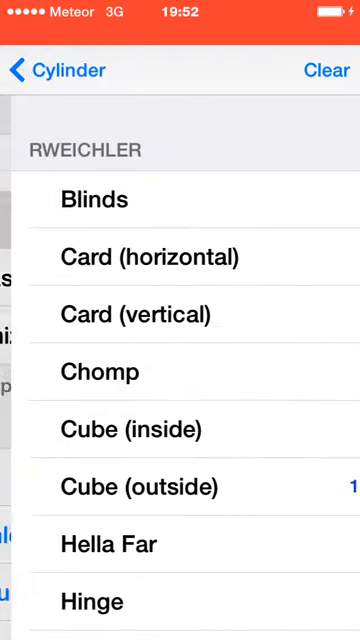
{"action": "scroll", "scroll_direction": "down", "scroll_amount": 3}
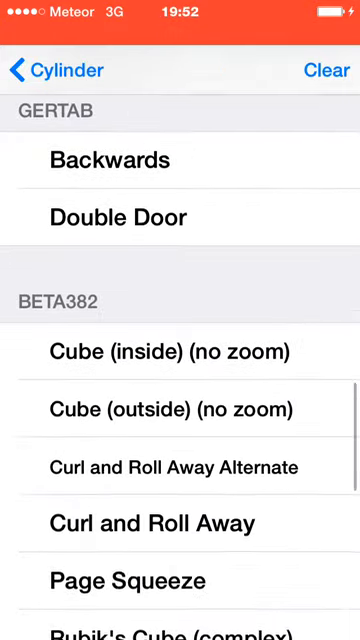
{"action": "scroll", "scroll_direction": "down", "scroll_amount": 3}
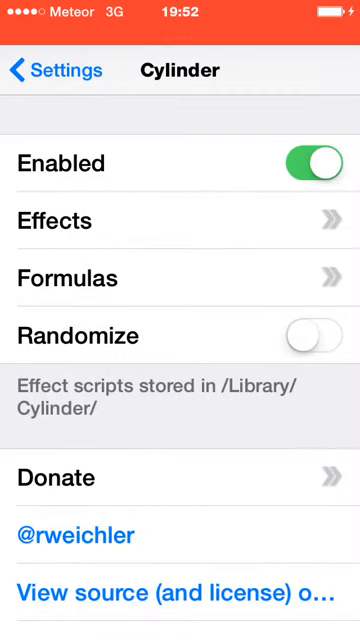
{"action": "left_click", "coordinate": [44, 68]}
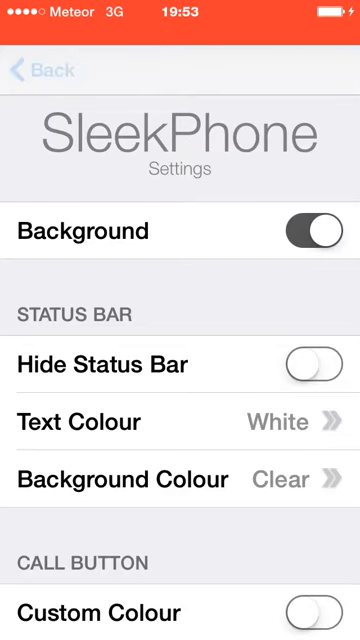
Back out of SleekPhone's settings to the home screen and launch My3G.
{"action": "left_click", "coordinate": [36, 70]}
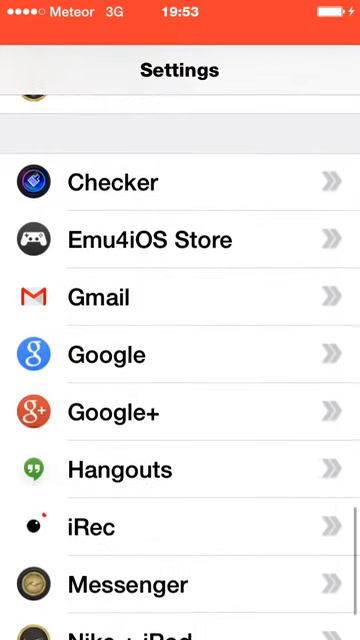
{"action": "scroll", "scroll_direction": "down", "scroll_amount": 3}
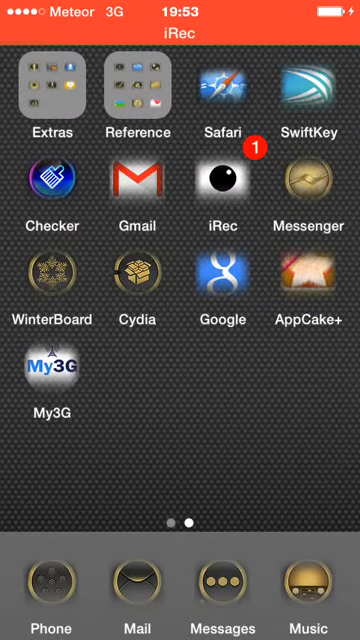
{"action": "left_click", "coordinate": [52, 374]}
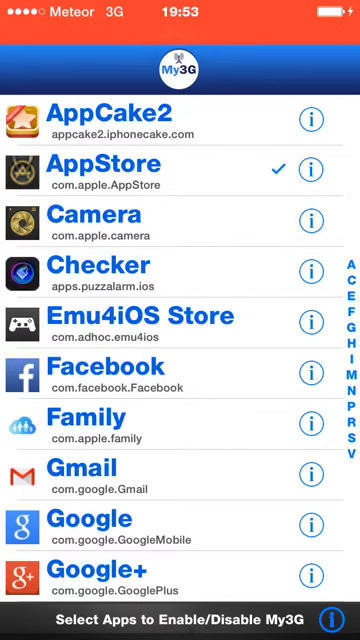
Scroll down through My3G's list of apps and their 3G enable settings.
{"action": "scroll", "scroll_direction": "down", "scroll_amount": 3}
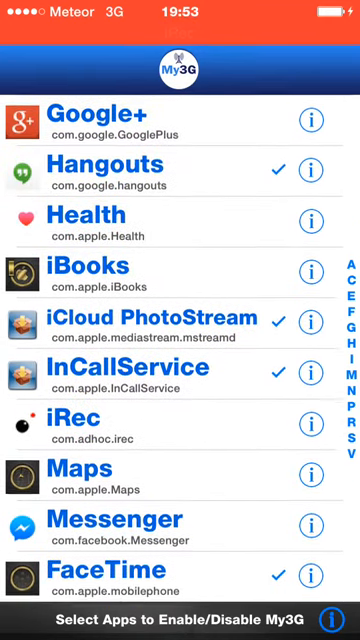
{"action": "scroll", "scroll_direction": "down", "scroll_amount": 3}
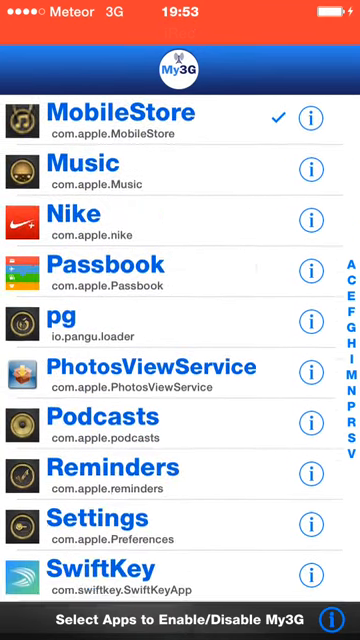
{"action": "scroll", "scroll_direction": "down", "scroll_amount": 3}
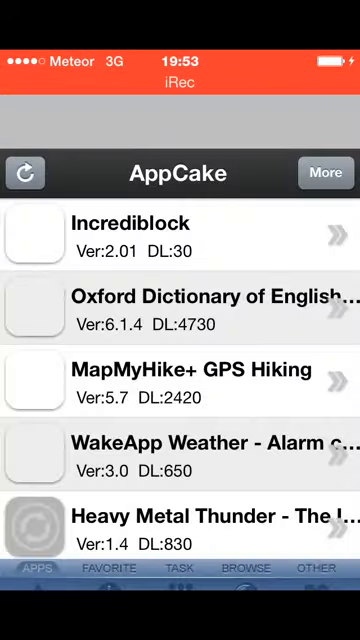
Leave AppCake via Home and swipe to the page with Google+ to launch it.
{"action": "key", "text": "home"}
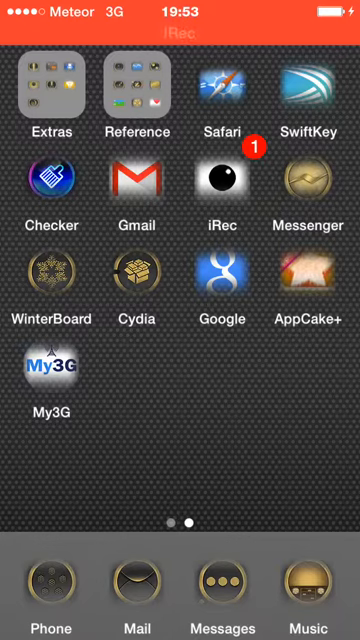
{"action": "scroll", "scroll_direction": "left", "scroll_amount": 3}
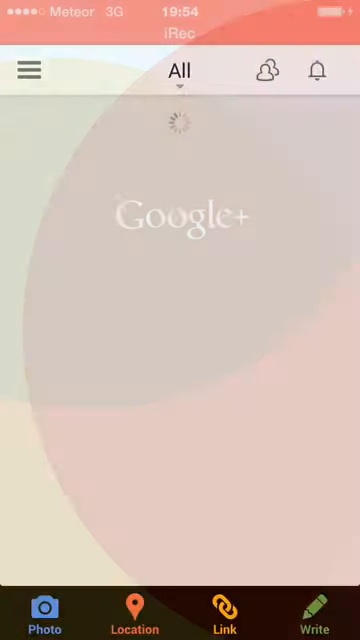
Switch to the Google+ All stream and read down through the first community posts.
{"action": "left_click", "coordinate": [44, 620]}
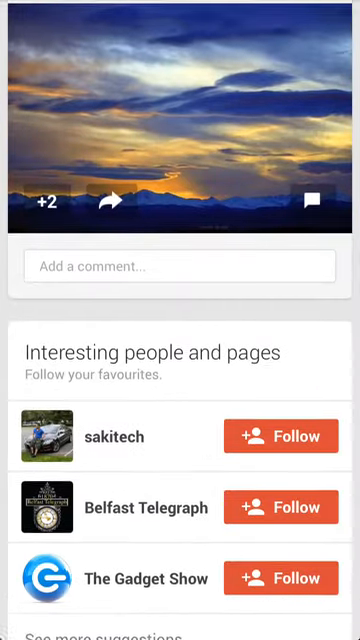
{"action": "scroll", "scroll_direction": "up", "scroll_amount": 3}
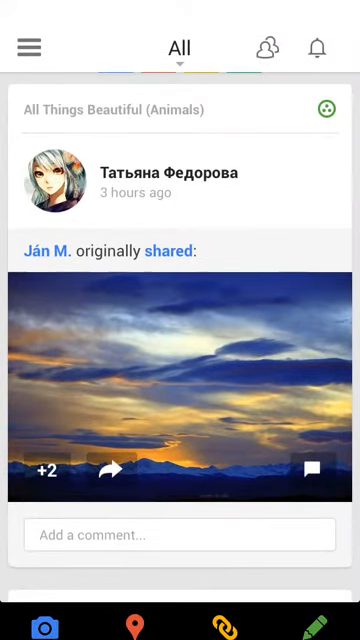
{"action": "scroll", "scroll_direction": "down", "scroll_amount": 3}
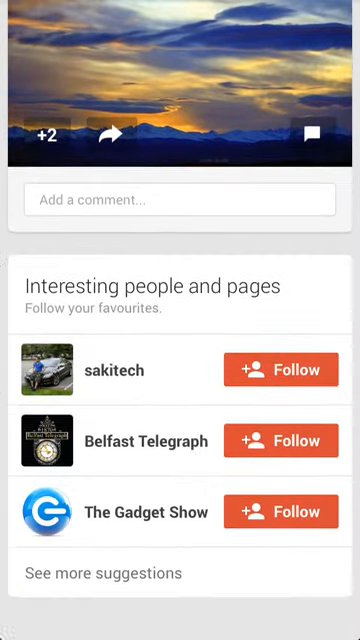
{"action": "scroll", "scroll_direction": "down", "scroll_amount": 3}
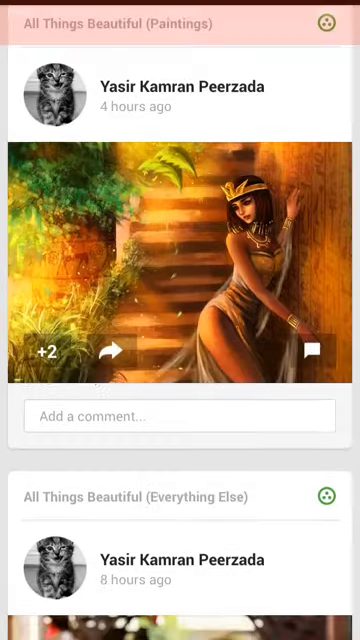
{"action": "scroll", "scroll_direction": "down", "scroll_amount": 3}
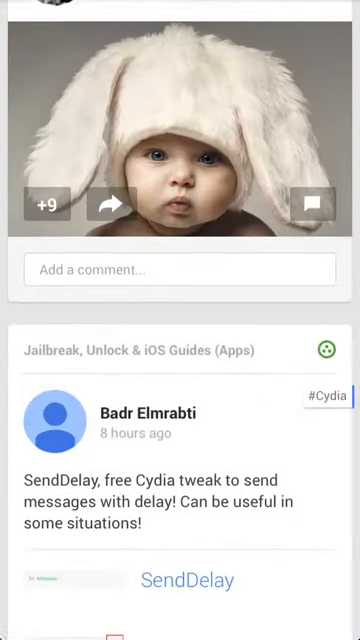
{"action": "scroll", "scroll_direction": "up", "scroll_amount": 3}
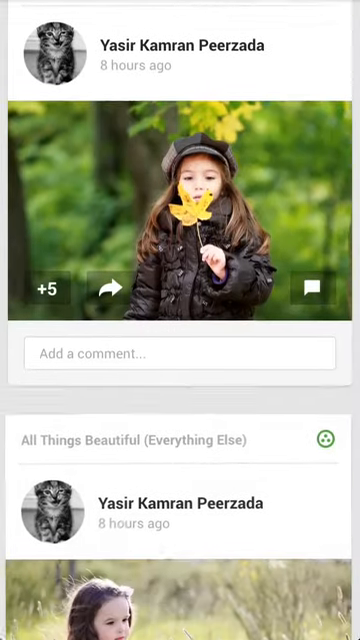
{"action": "scroll", "scroll_direction": "down", "scroll_amount": 3}
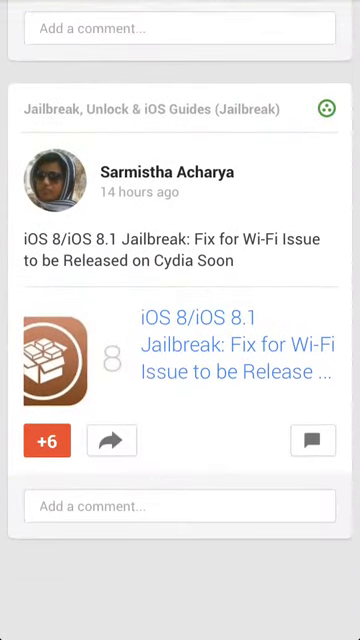
{"action": "scroll", "scroll_direction": "down", "scroll_amount": 3}
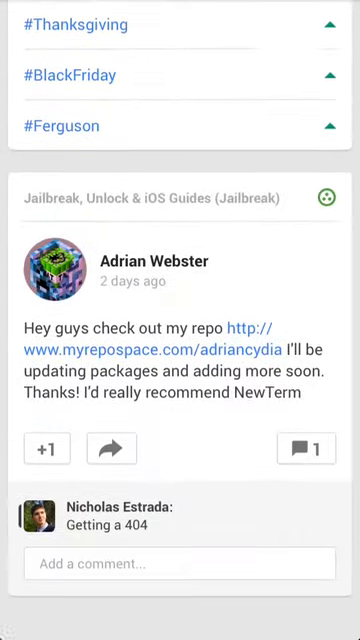
{"action": "scroll", "scroll_direction": "down", "scroll_amount": 3}
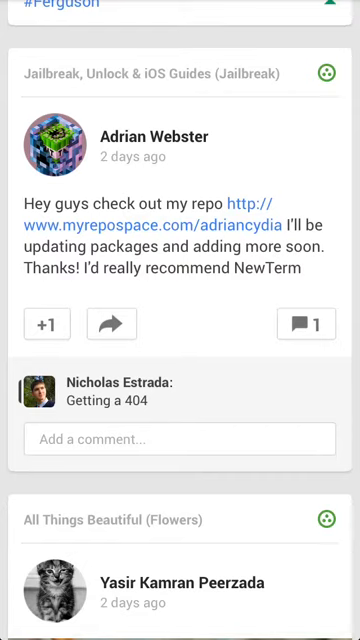
{"action": "scroll", "scroll_direction": "down", "scroll_amount": 3}
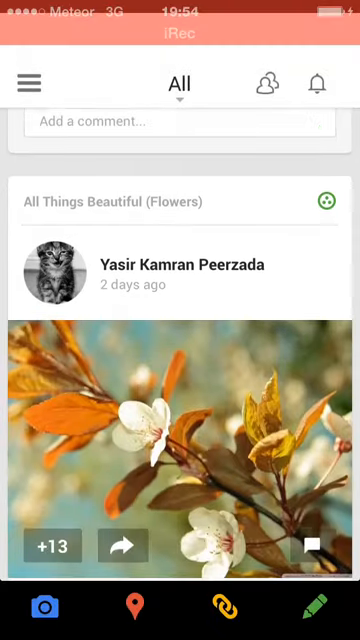
{"action": "scroll", "scroll_direction": "down", "scroll_amount": 3}
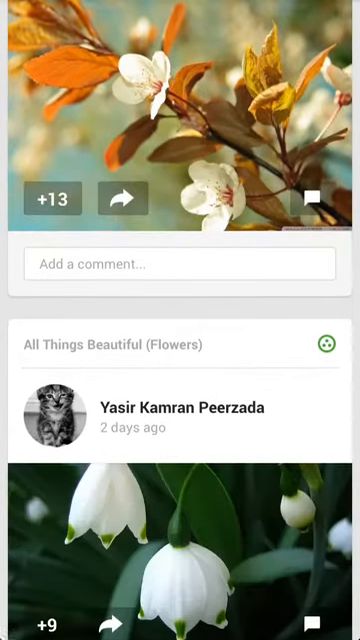
Continue down the feed past suggestions, then return to the home screen and swipe pages.
{"action": "scroll", "scroll_direction": "down", "scroll_amount": 3}
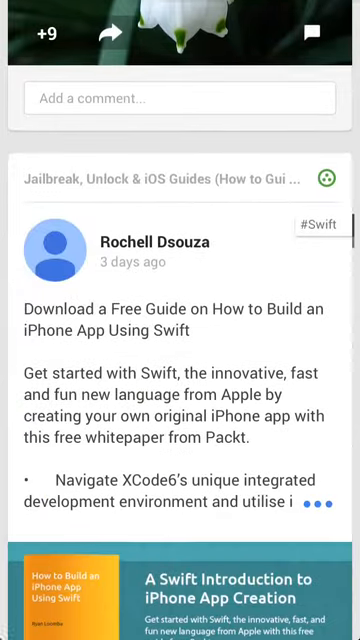
{"action": "scroll", "scroll_direction": "down", "scroll_amount": 3}
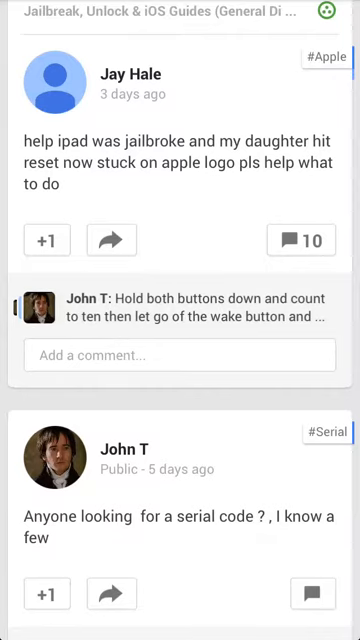
{"action": "scroll", "scroll_direction": "up", "scroll_amount": 3}
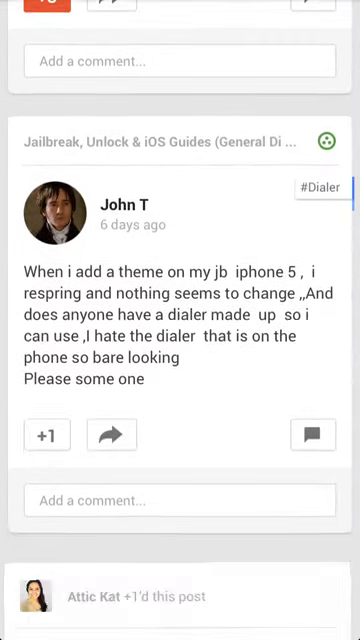
{"action": "scroll", "scroll_direction": "down", "scroll_amount": 3}
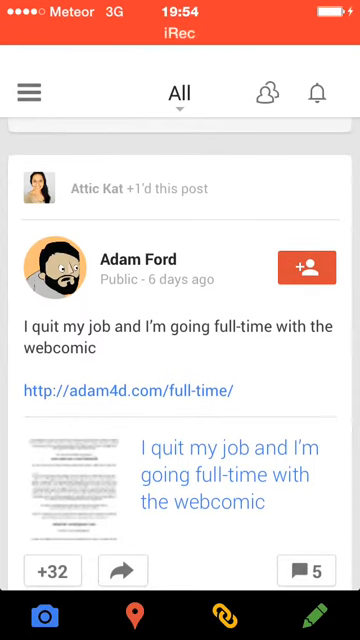
{"action": "scroll", "scroll_direction": "down", "scroll_amount": 3}
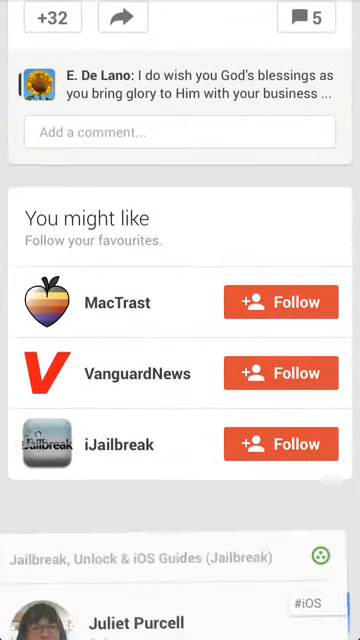
{"action": "scroll", "scroll_direction": "down", "scroll_amount": 3}
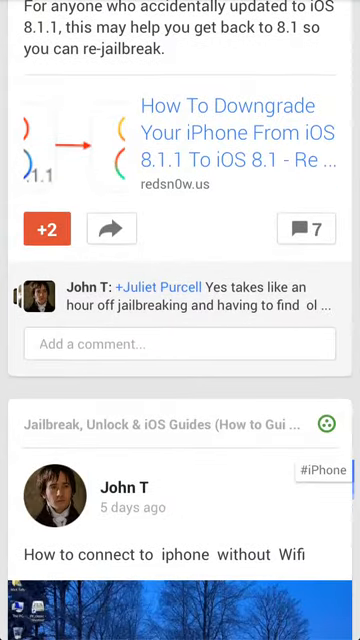
{"action": "scroll", "scroll_direction": "down", "scroll_amount": 3}
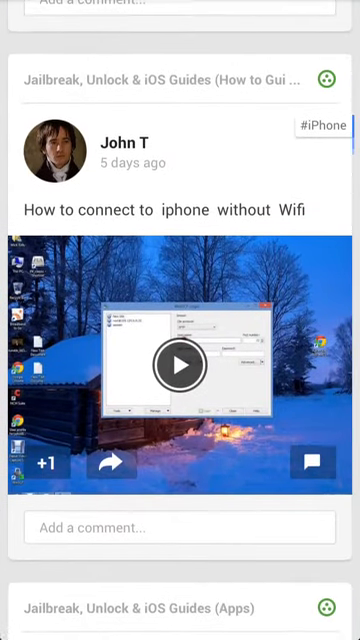
{"action": "scroll", "scroll_direction": "down", "scroll_amount": 3}
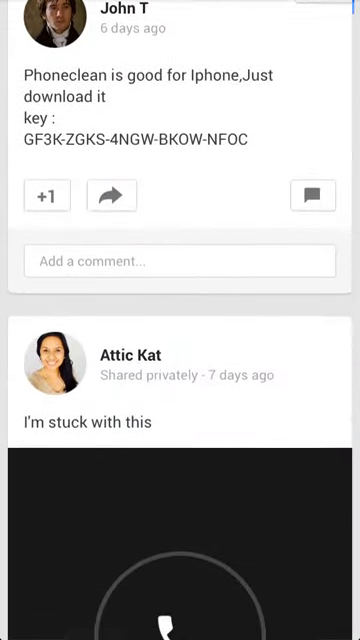
{"action": "scroll", "scroll_direction": "down", "scroll_amount": 3}
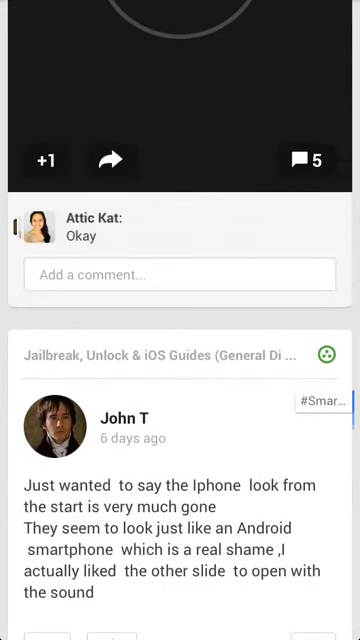
{"action": "scroll", "scroll_direction": "down", "scroll_amount": 3}
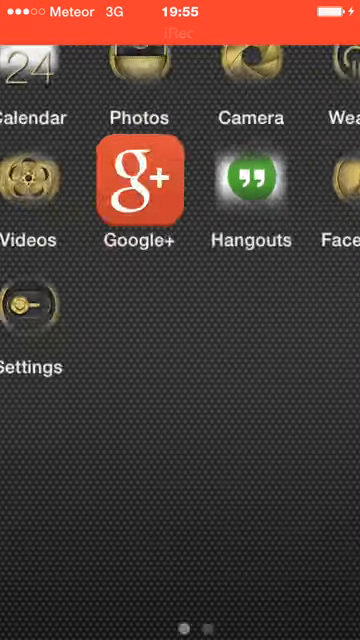
{"action": "scroll", "scroll_direction": "left", "scroll_amount": 3}
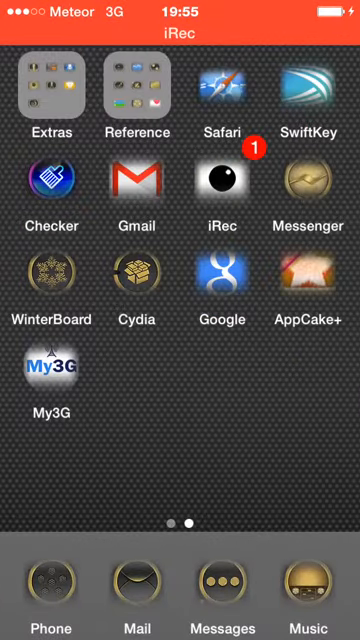